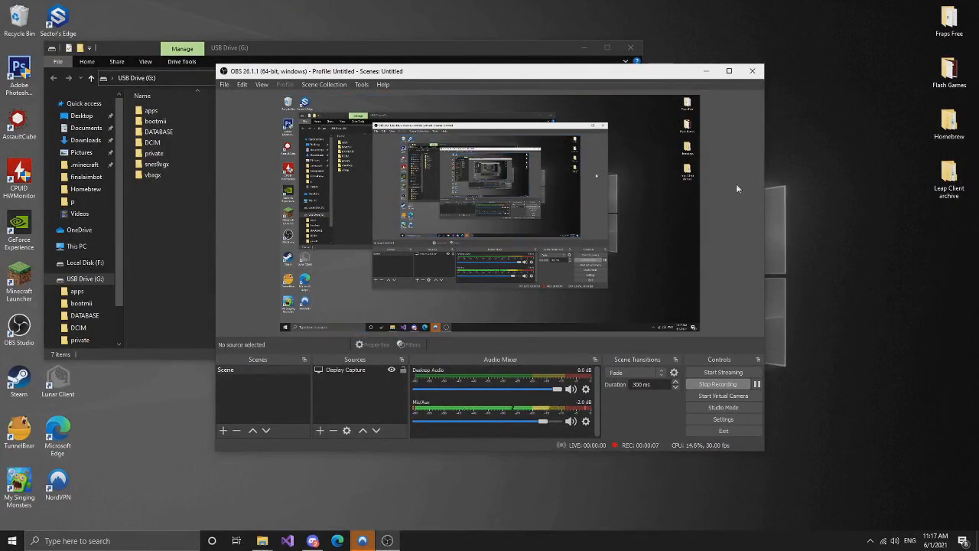
pyautogui.moveTo(706, 85)
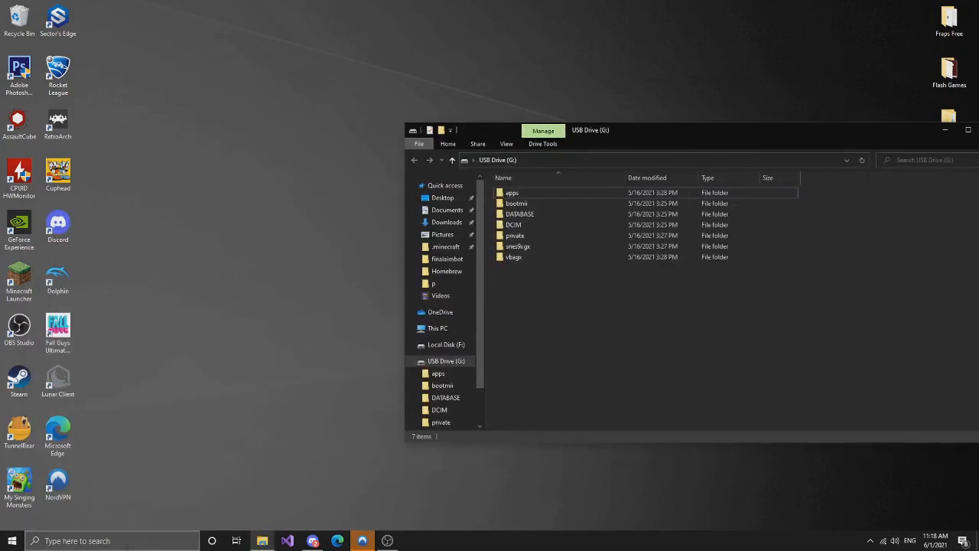
pyautogui.click(12, 541)
pyautogui.write('this')
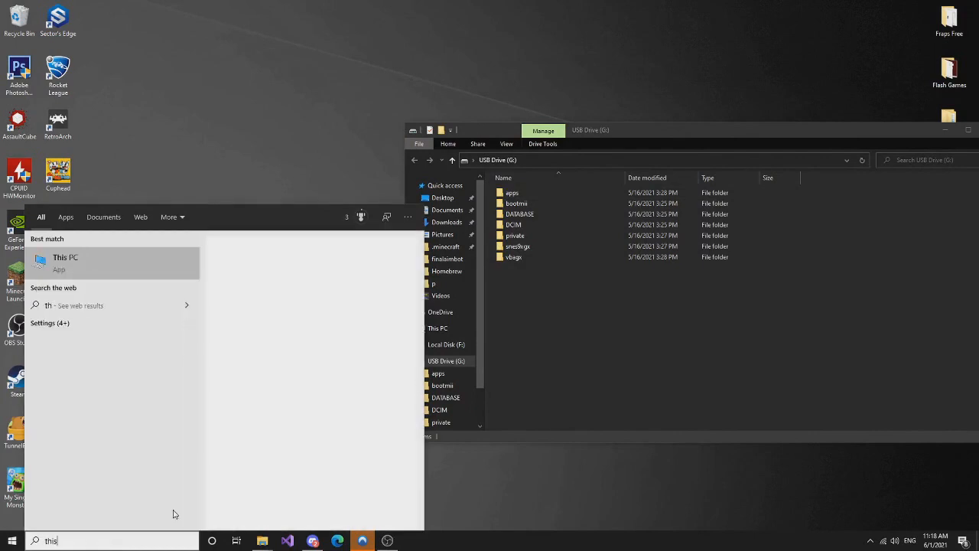
pyautogui.click(65, 260)
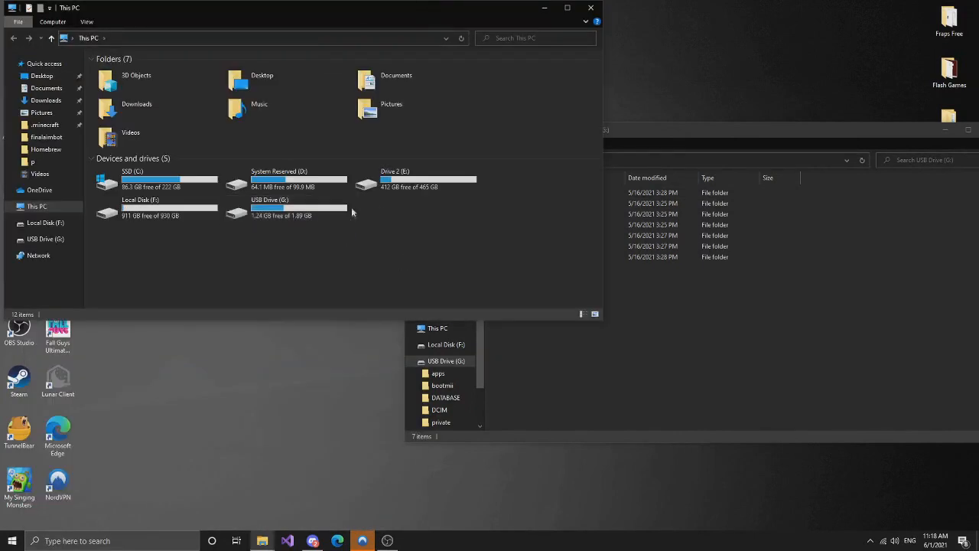
pyautogui.click(153, 206)
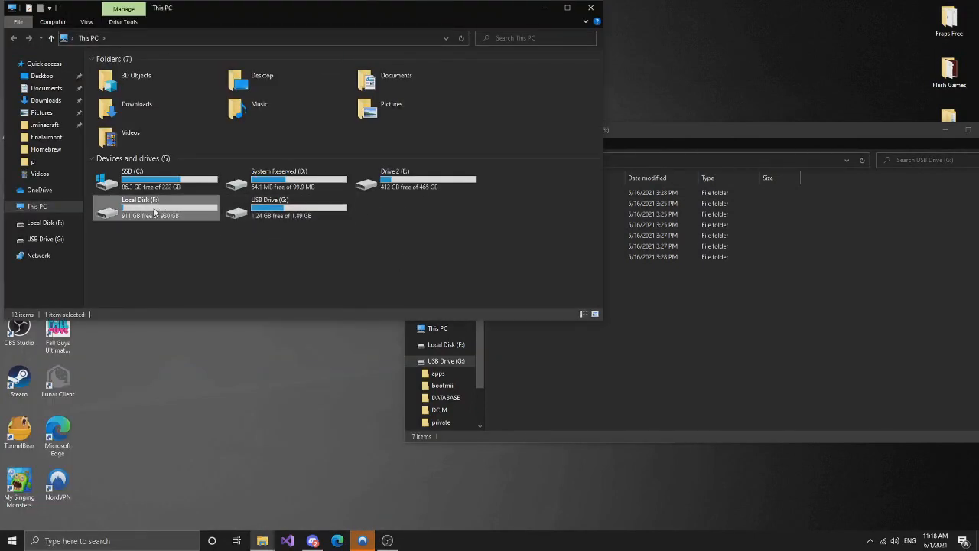
pyautogui.doubleClick(140, 207)
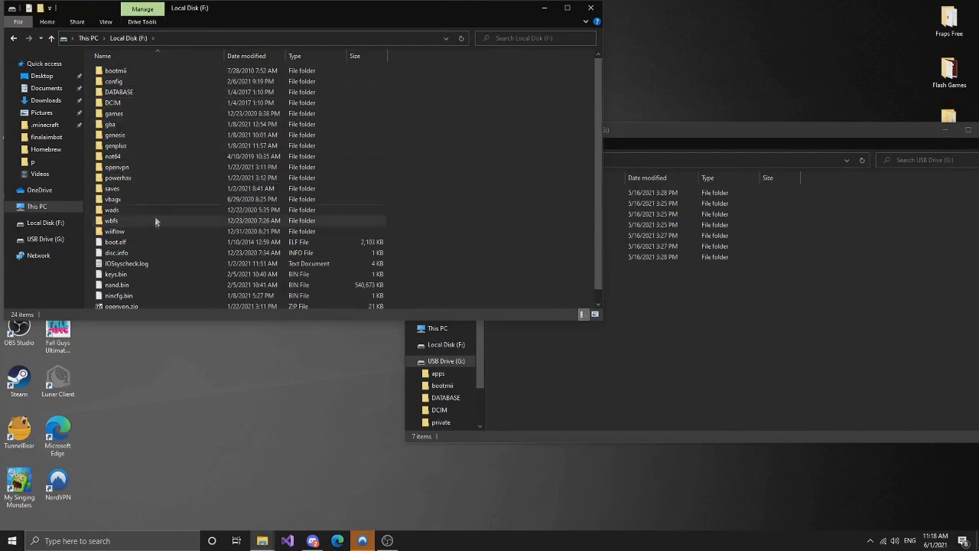
pyautogui.doubleClick(113, 113)
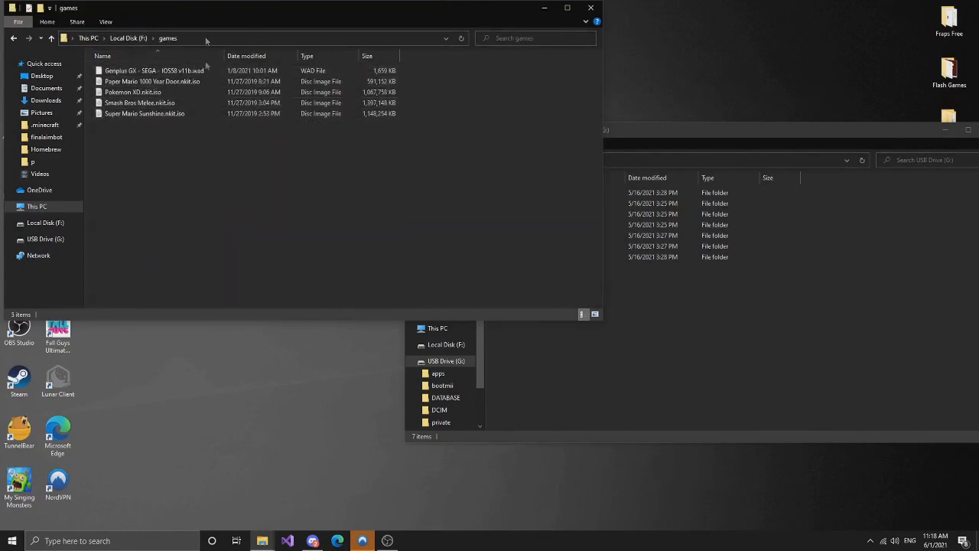
pyautogui.moveTo(14, 38)
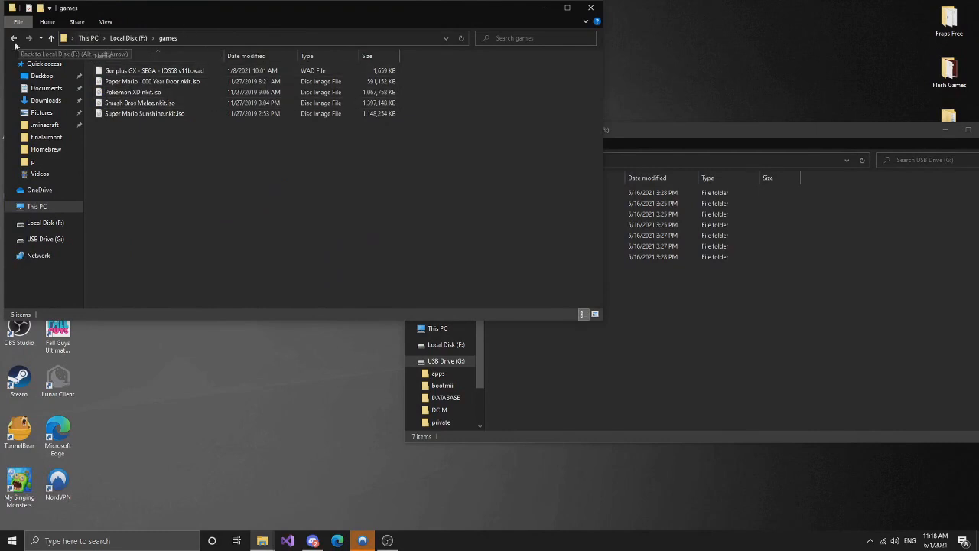
pyautogui.click(14, 38)
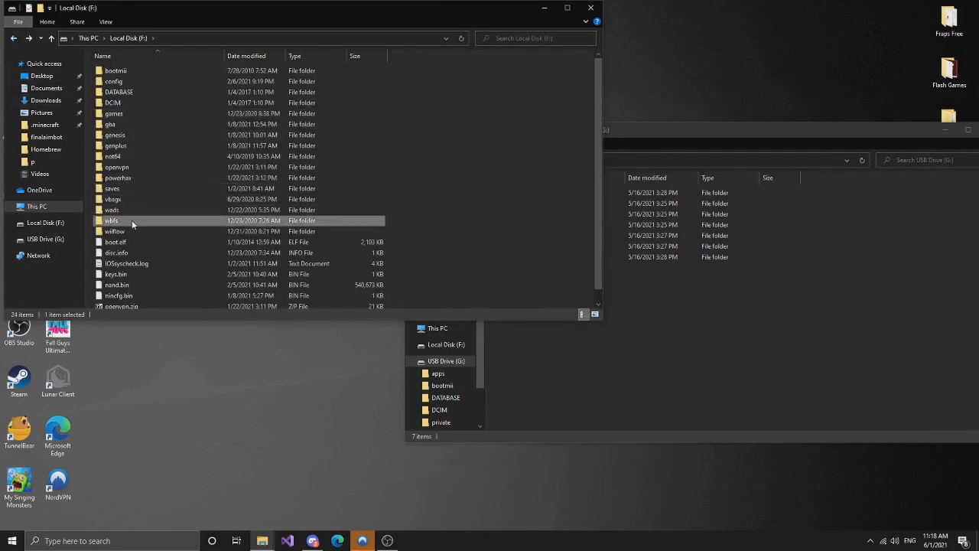
pyautogui.doubleClick(112, 220)
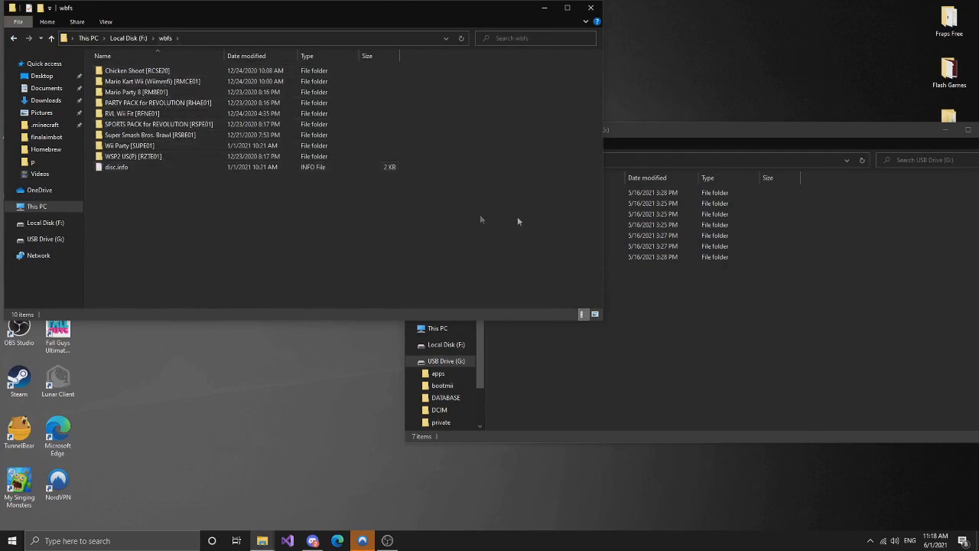
pyautogui.doubleClick(149, 134)
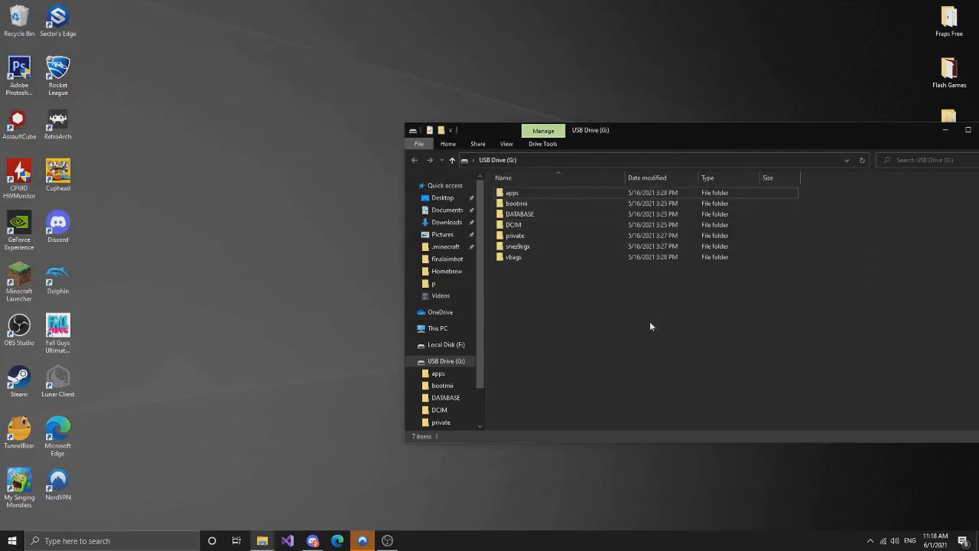
# - Open the USB drive's apps folder and enter the usbloader_gx folder
pyautogui.click(512, 192)
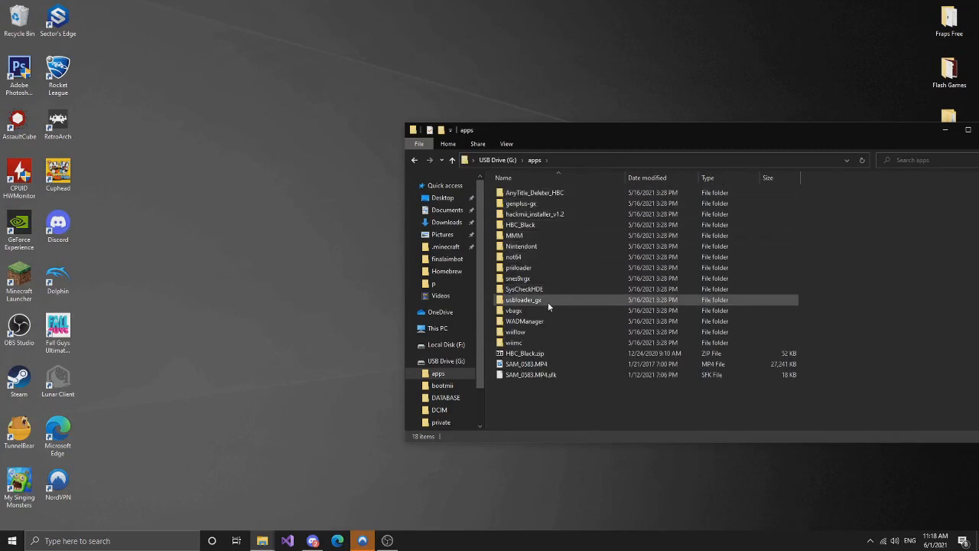
pyautogui.doubleClick(523, 299)
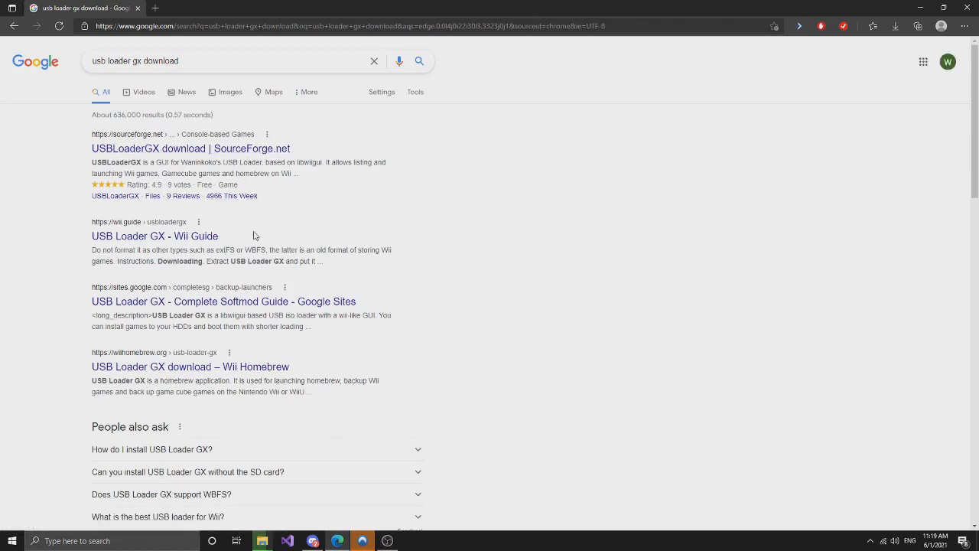
# - Open a USB Loader GX download result from the Google search
pyautogui.click(154, 236)
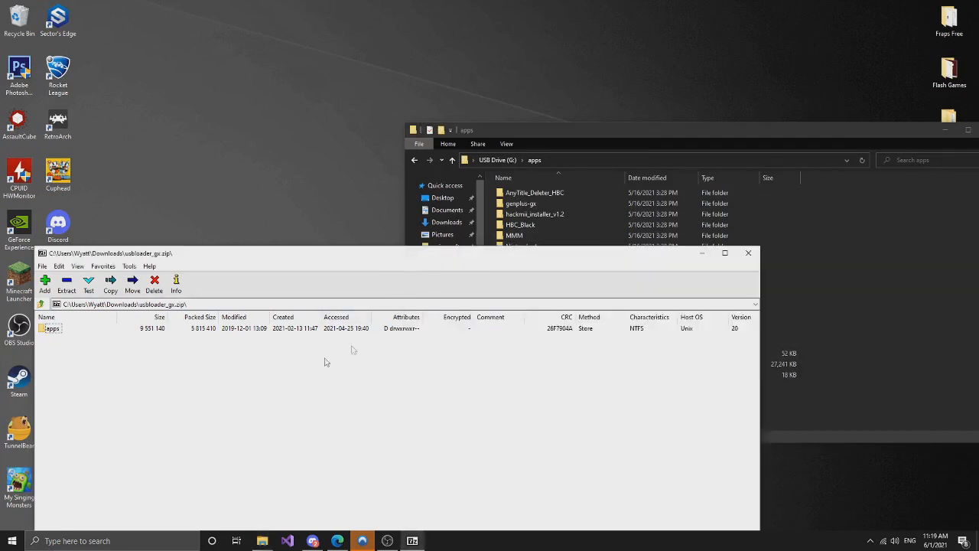
pyautogui.moveTo(748, 253)
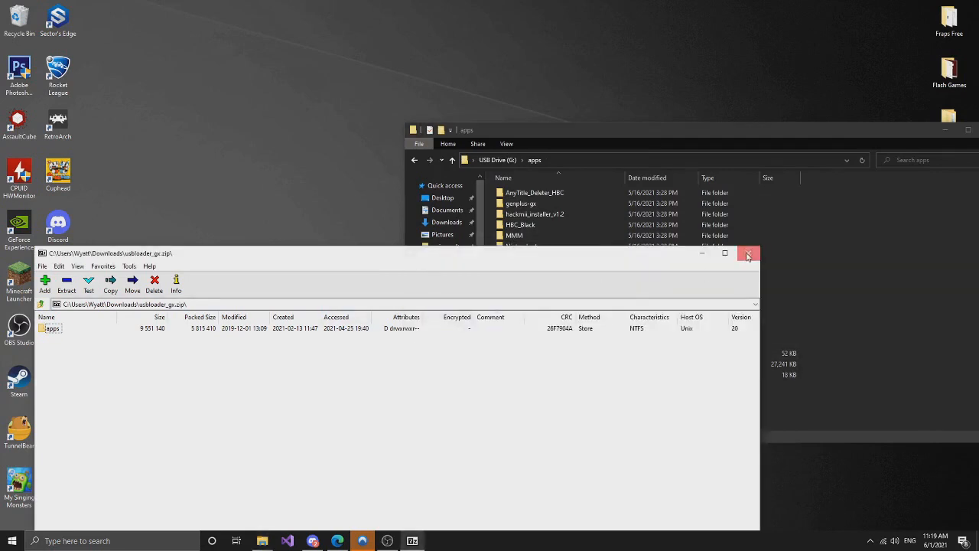
# - Close the usbloader_gx.zip archive in 7-Zip and the USB drive's apps window
pyautogui.click(748, 253)
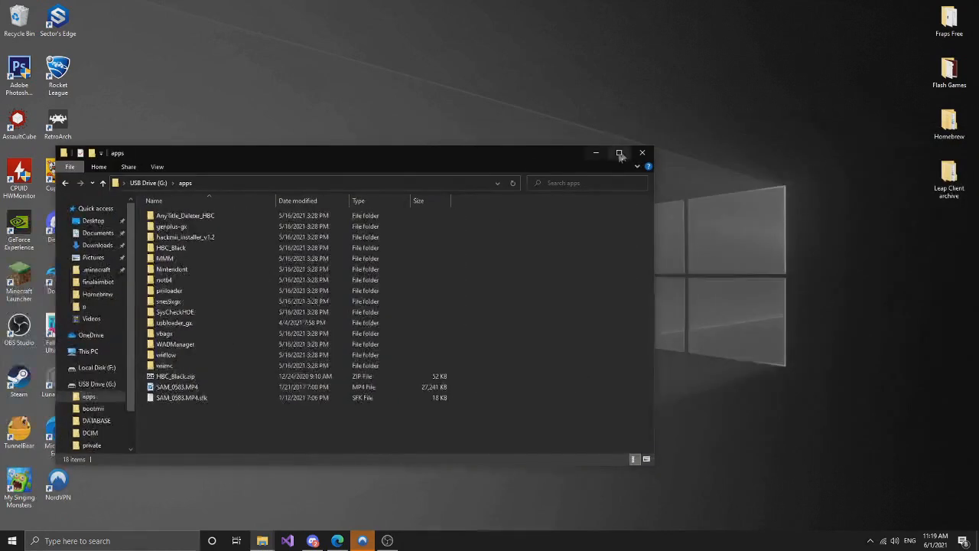
pyautogui.moveTo(641, 153)
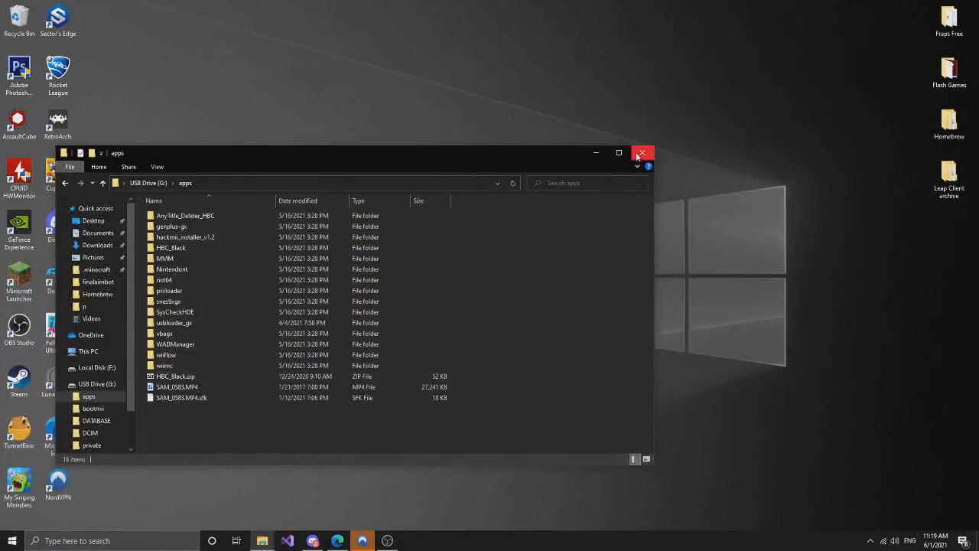
pyautogui.click(641, 153)
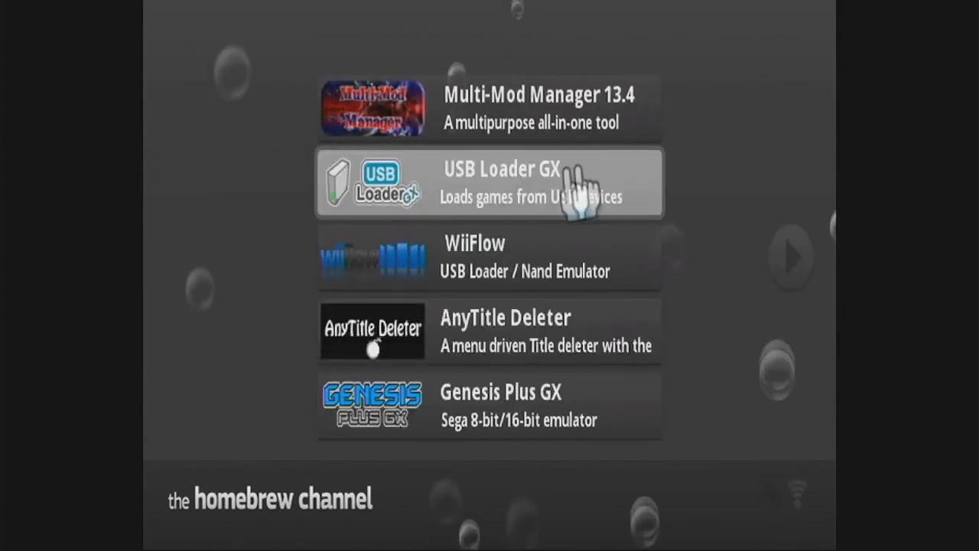
# - Select USB Loader GX 3.0 r1272 in the Homebrew Channel and load it
pyautogui.click(489, 182)
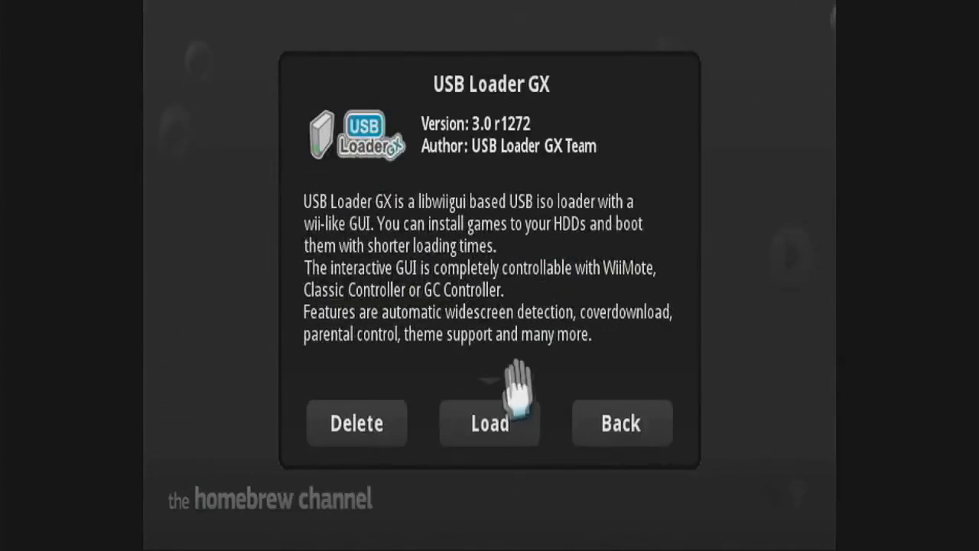
pyautogui.click(622, 423)
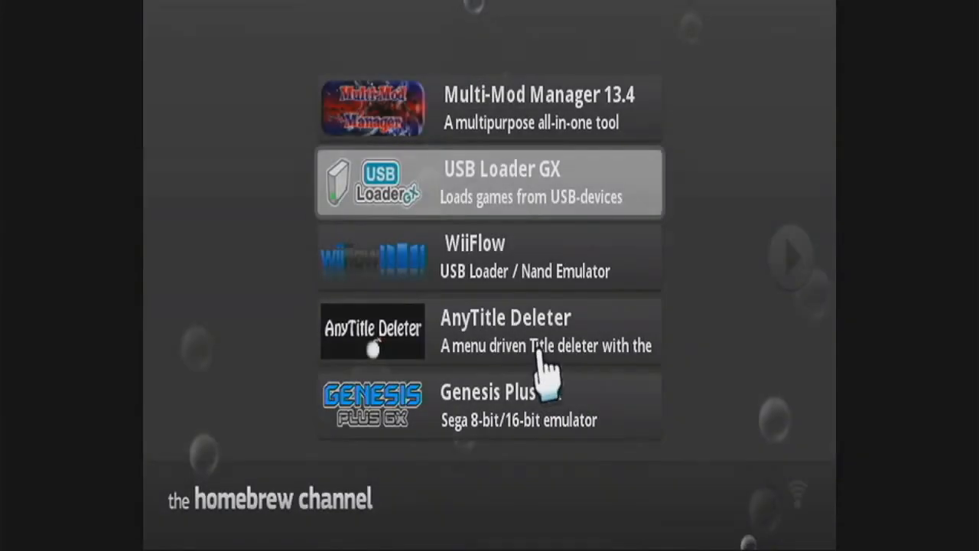
pyautogui.click(489, 182)
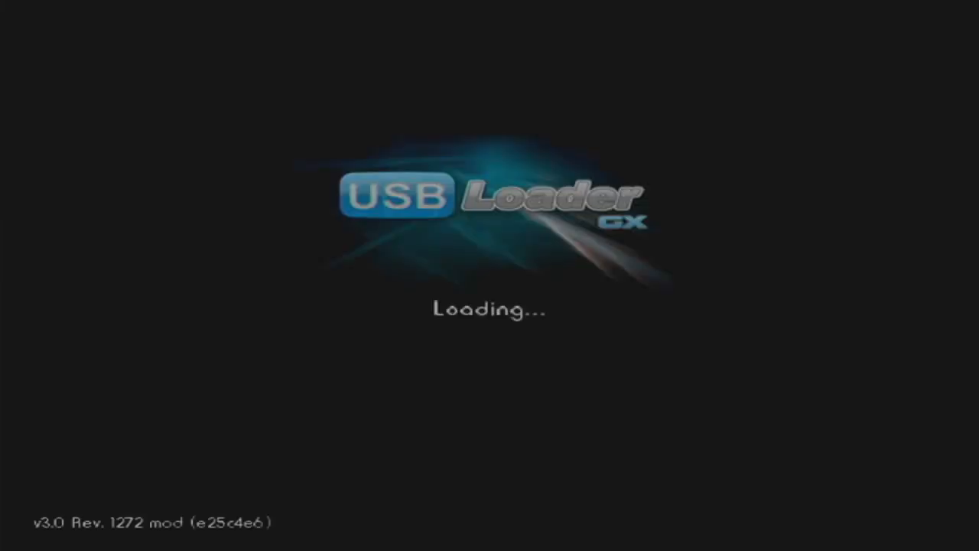